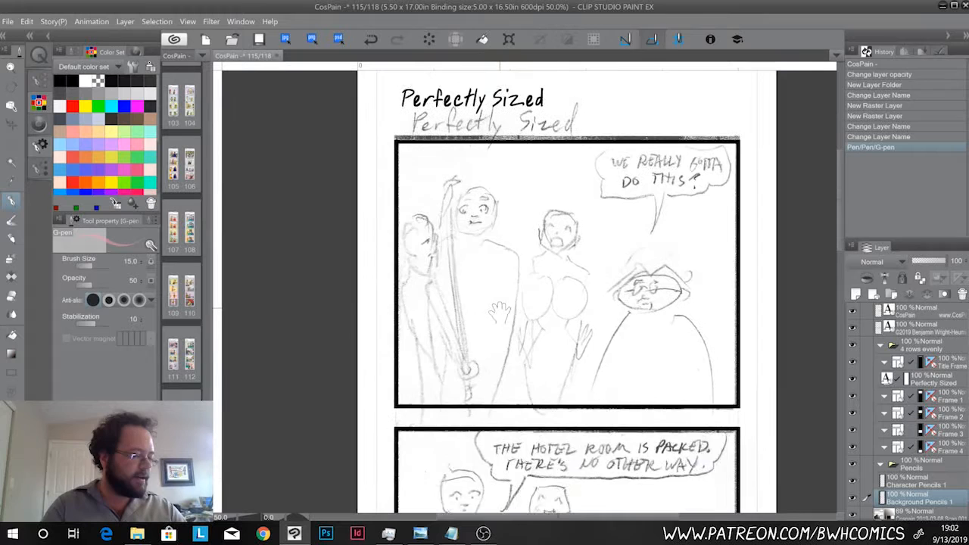
- Zoom the canvas to 100% on panel 1's left characters
scroll(down, 3)
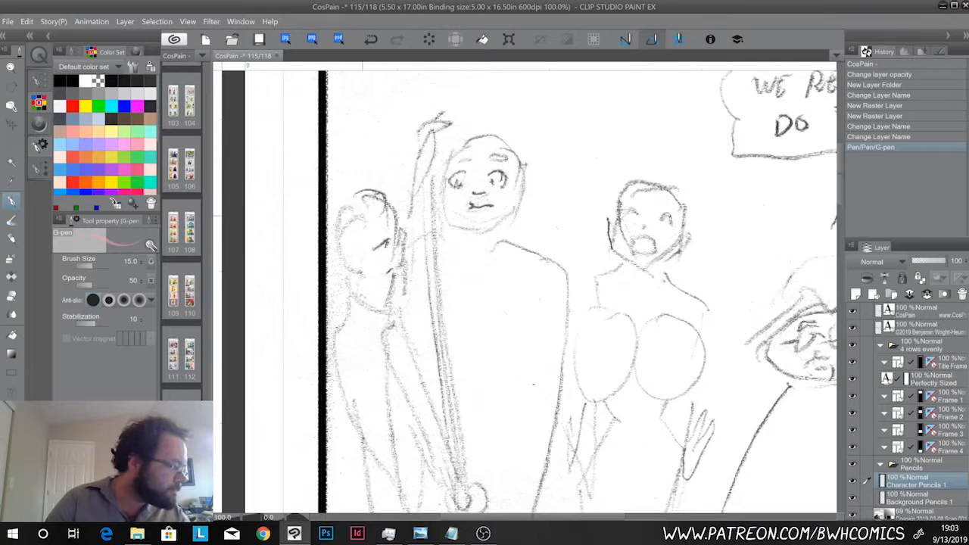
- Outline the leftmost character's head in pink G-pen strokes
drag(352, 204, 394, 288)
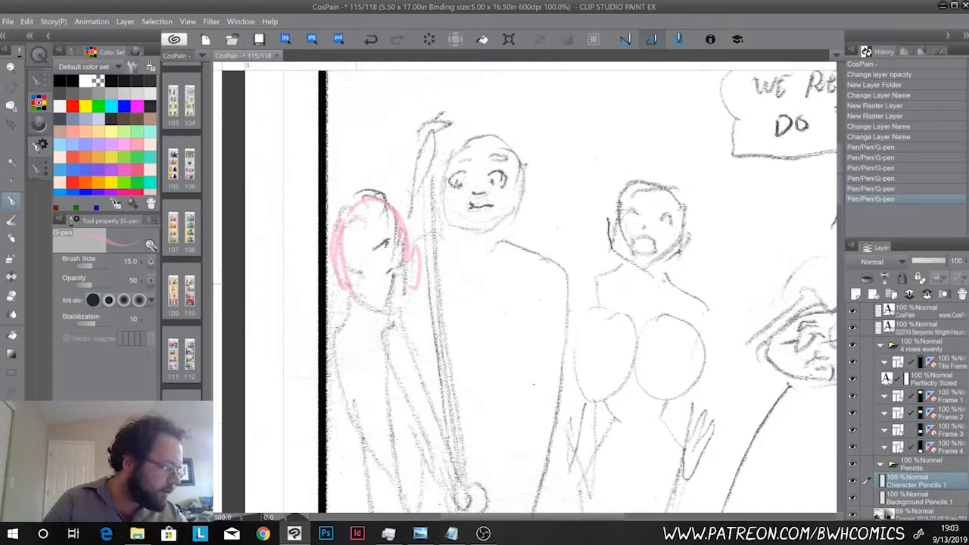
click(11, 125)
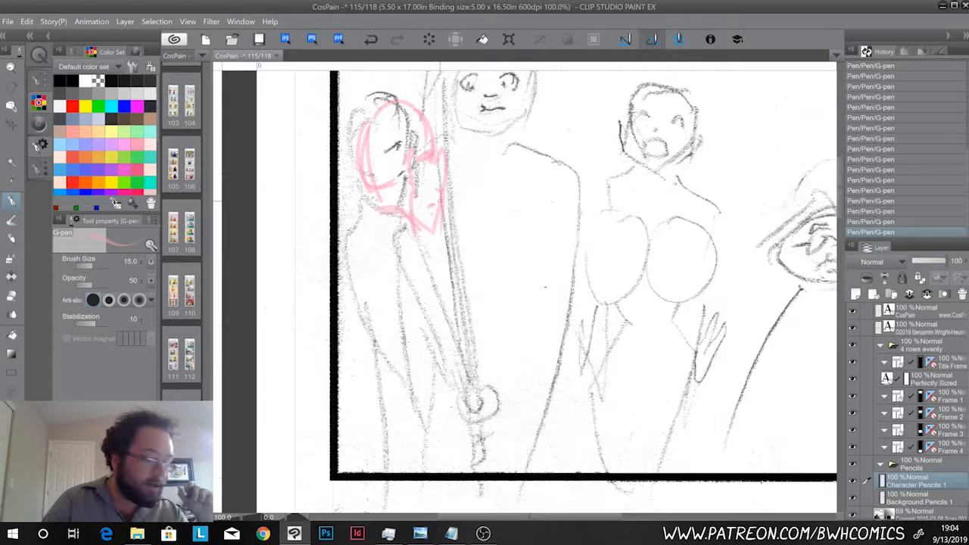
- Add the leftmost character's raised arm and body in pink
drag(420, 196, 436, 227)
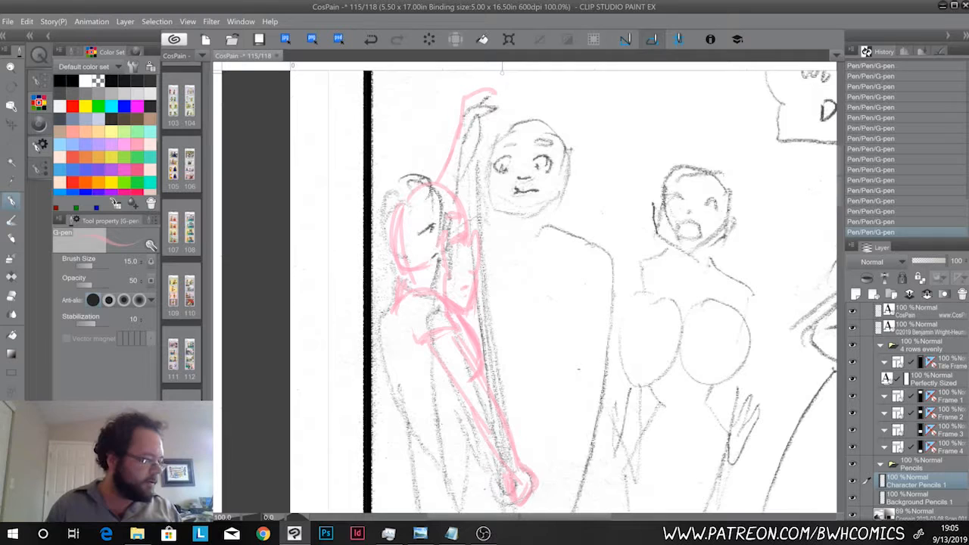
- Draw the pink tape line from the raised hand down to panel 1's bottom
scroll(down, 3)
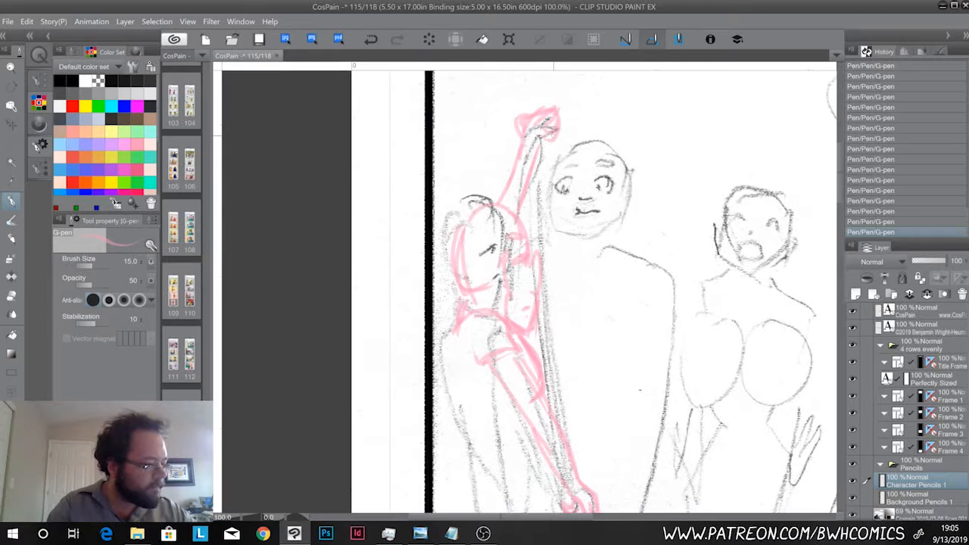
drag(552, 136, 575, 499)
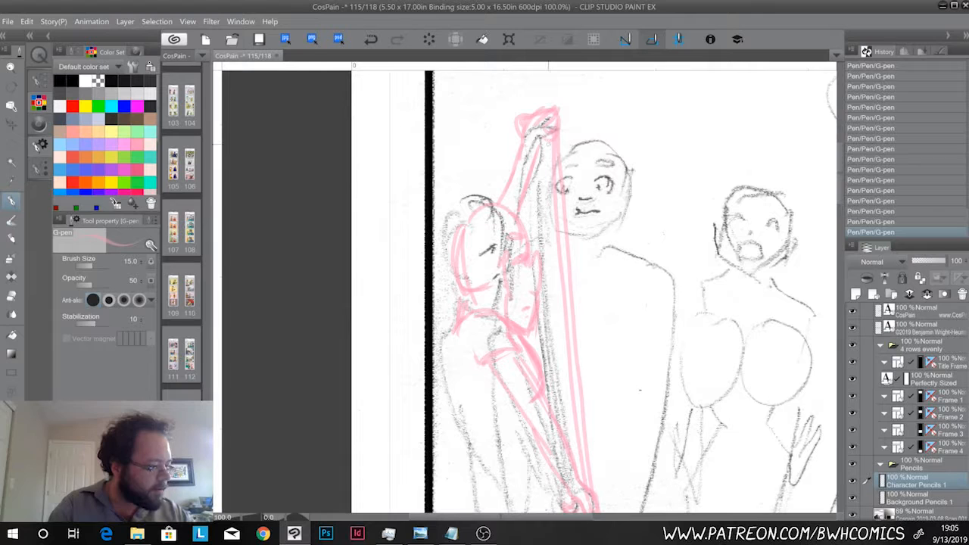
scroll(down, 3)
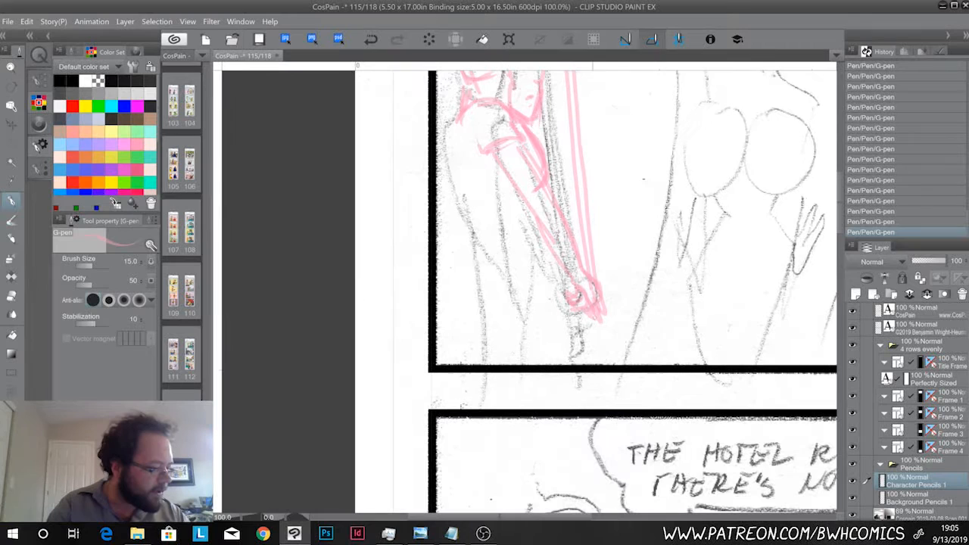